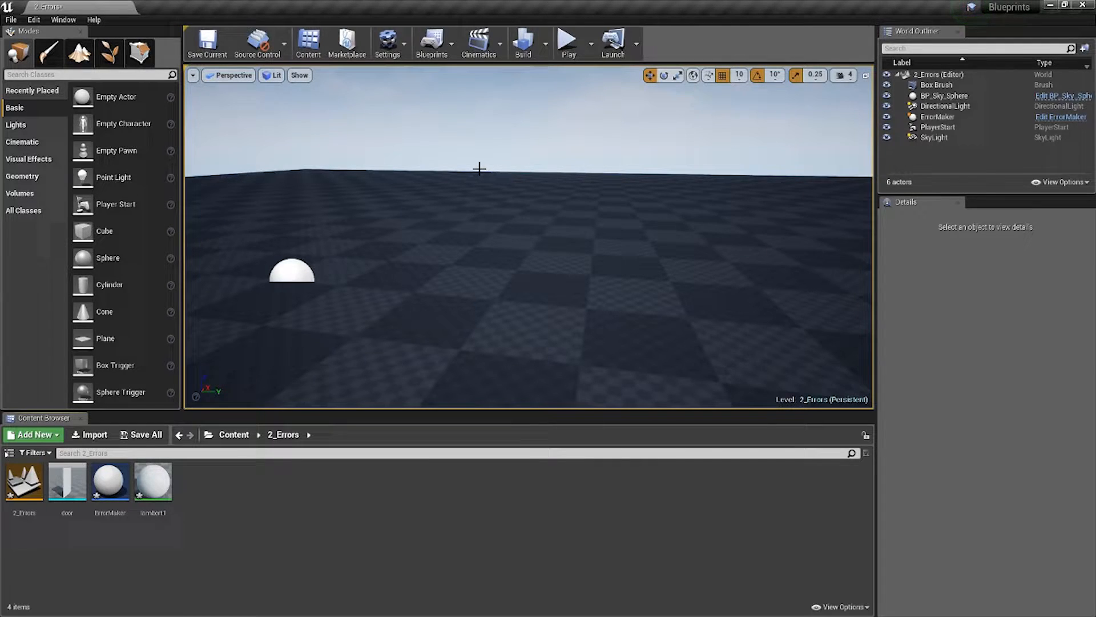
# Step: Test-play the level, dismiss the error log and bring up the ErrorMaker blueprint
pyautogui.click(569, 39)
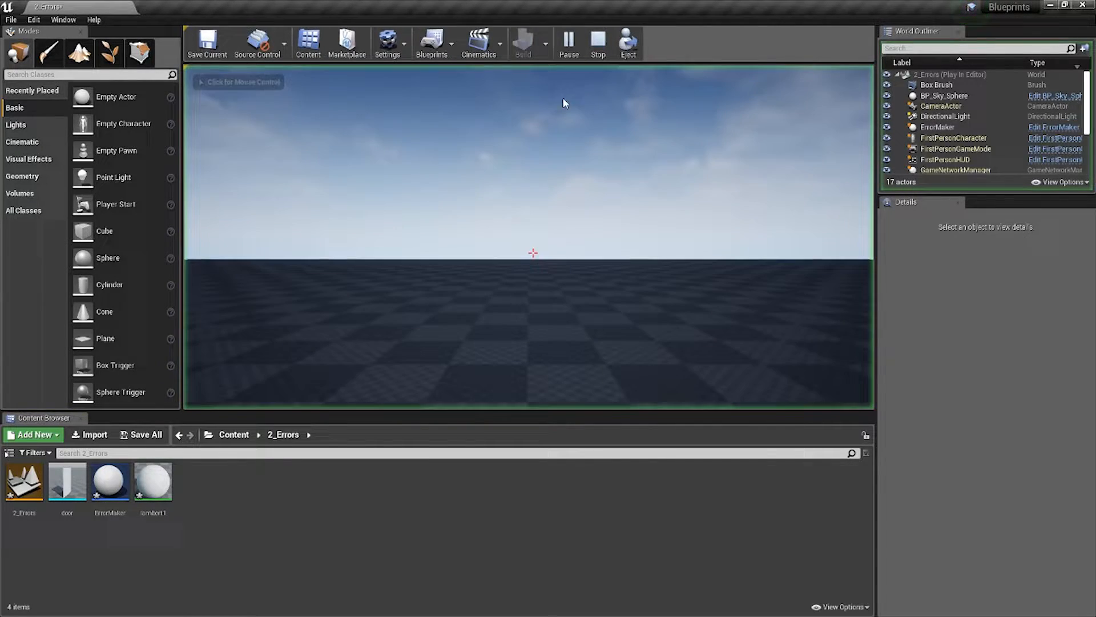
pyautogui.click(598, 42)
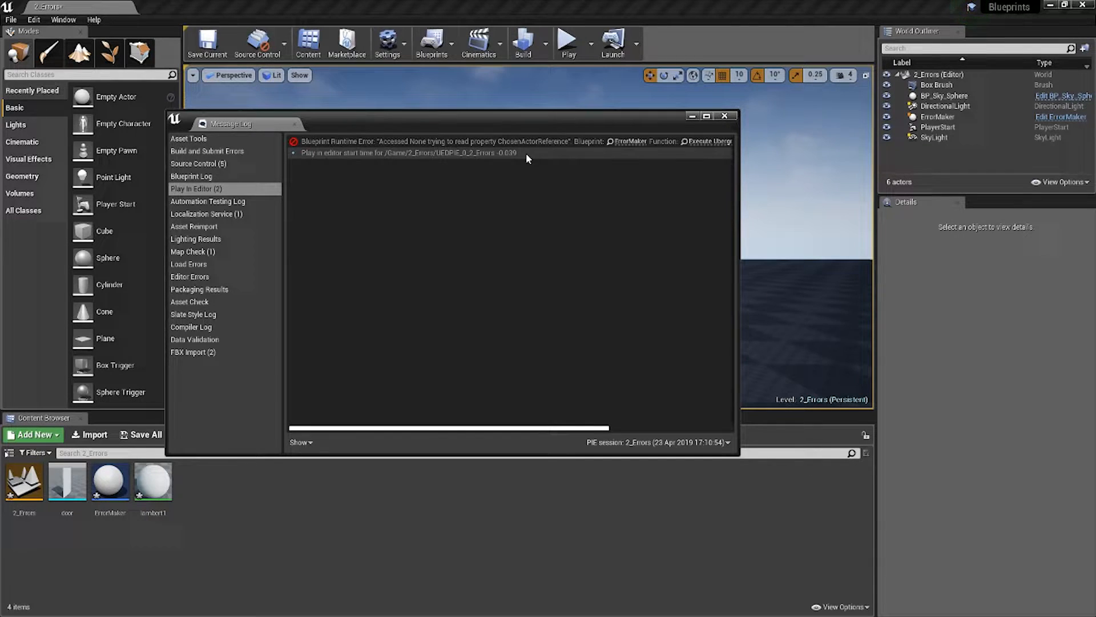
pyautogui.click(724, 115)
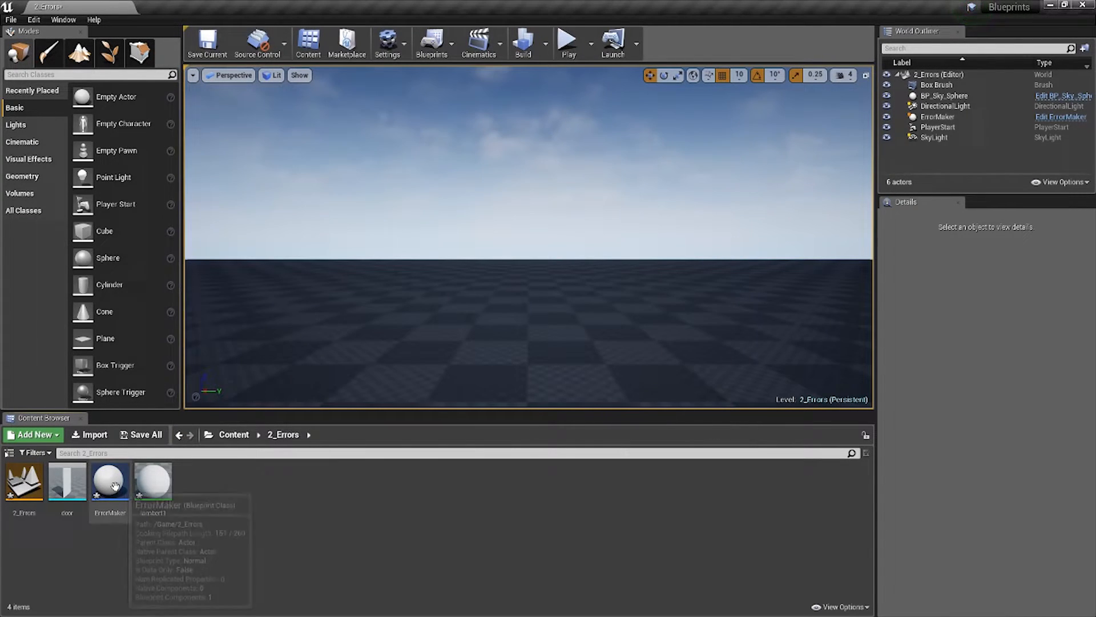
pyautogui.doubleClick(109, 480)
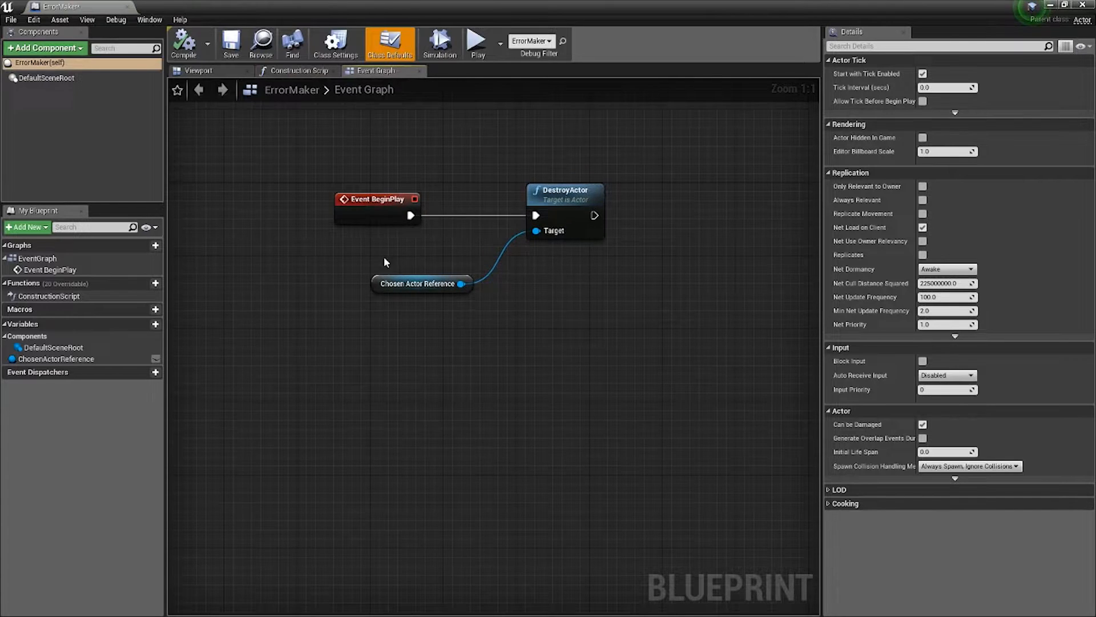
# Step: Review the Chosen Actor Reference variable and DestroyActor node settings in the blueprint
pyautogui.click(419, 283)
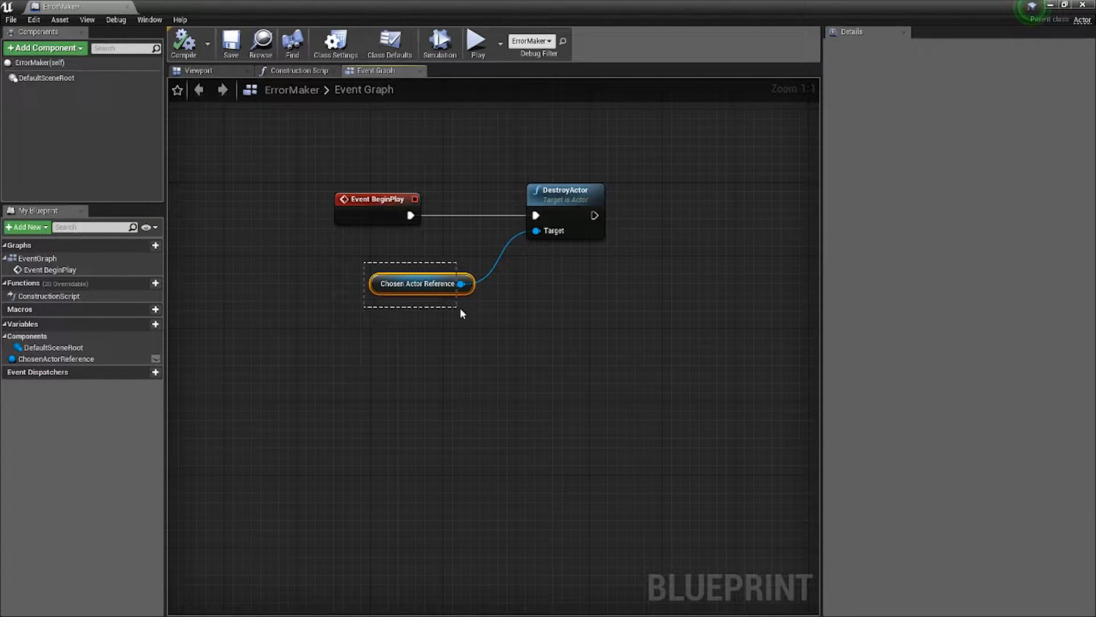
pyautogui.click(418, 283)
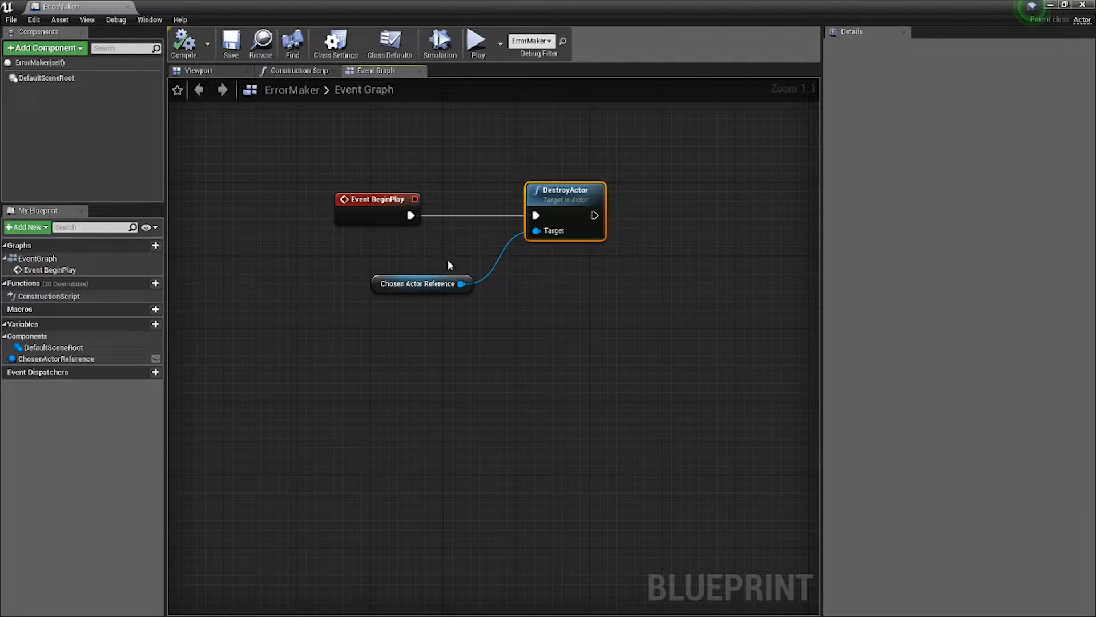
pyautogui.click(418, 283)
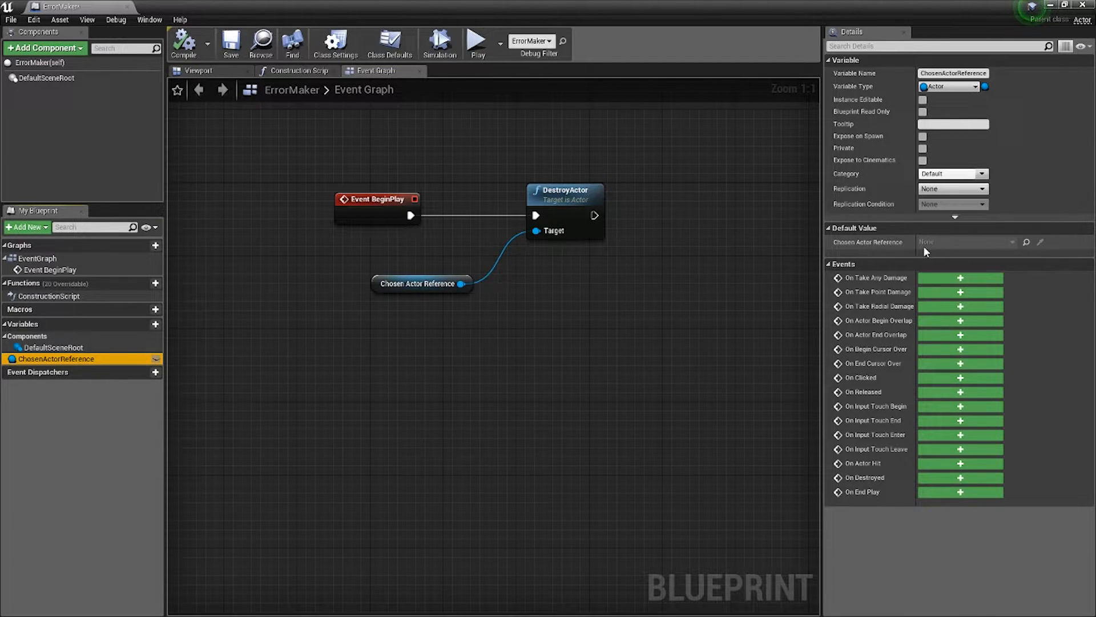
pyautogui.moveTo(966, 242)
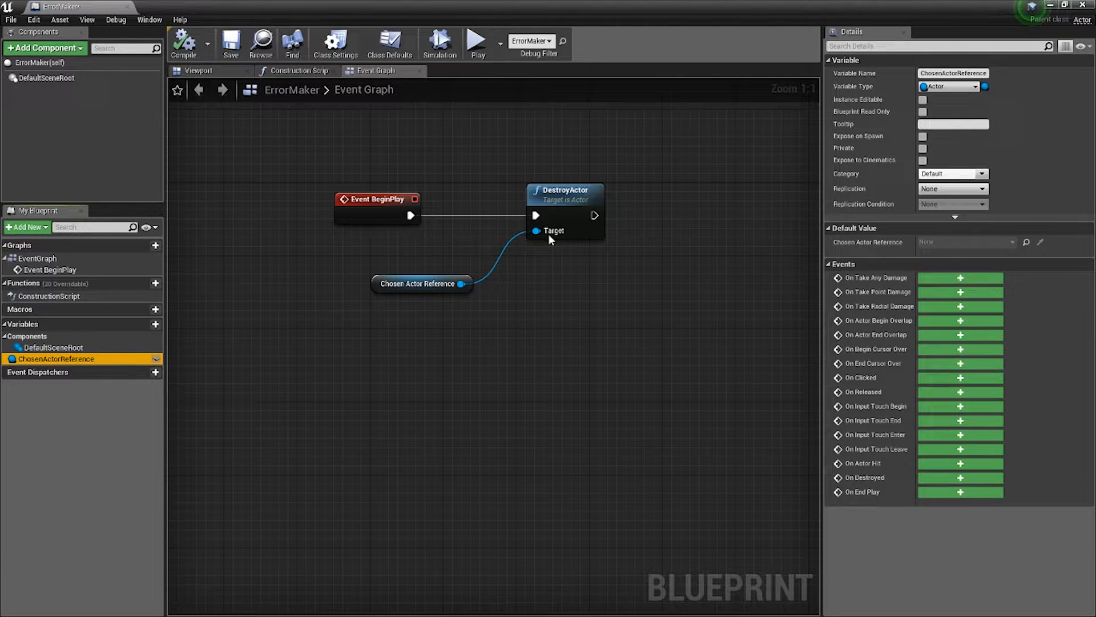
pyautogui.click(566, 190)
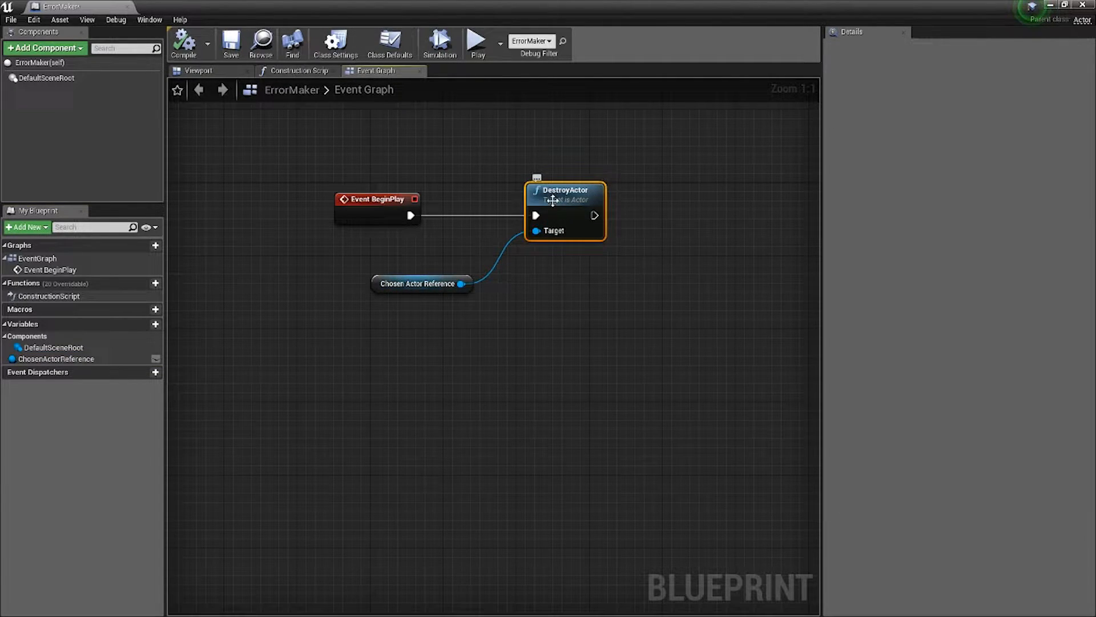
pyautogui.moveTo(590, 216)
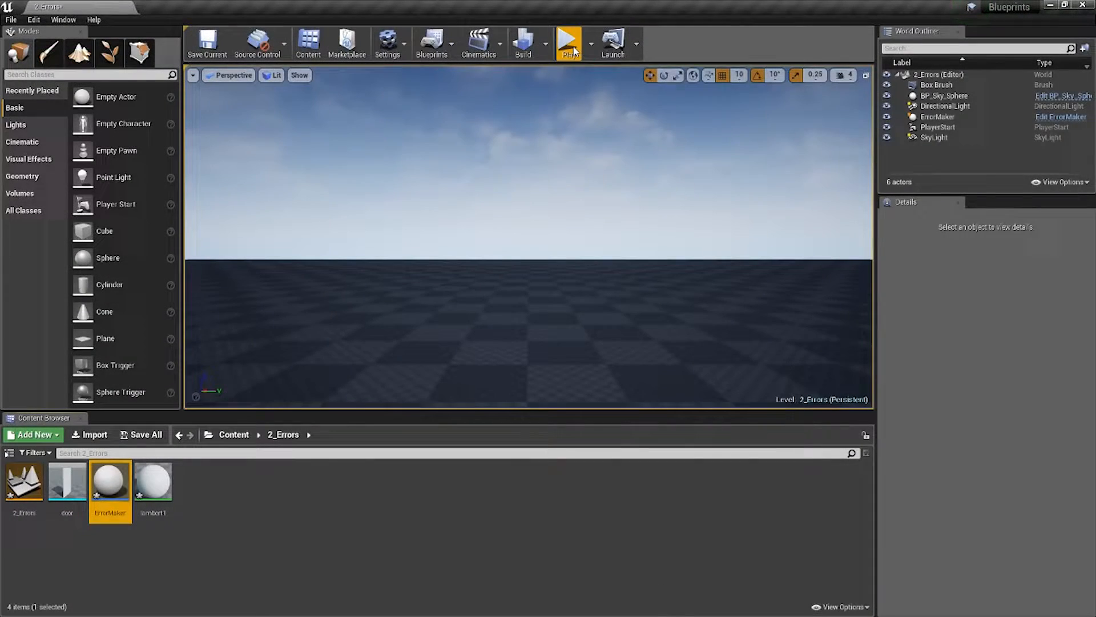
# Step: Test-play again, dismiss the error log and place a Pickup actor into the 2_Errors level
pyautogui.click(569, 42)
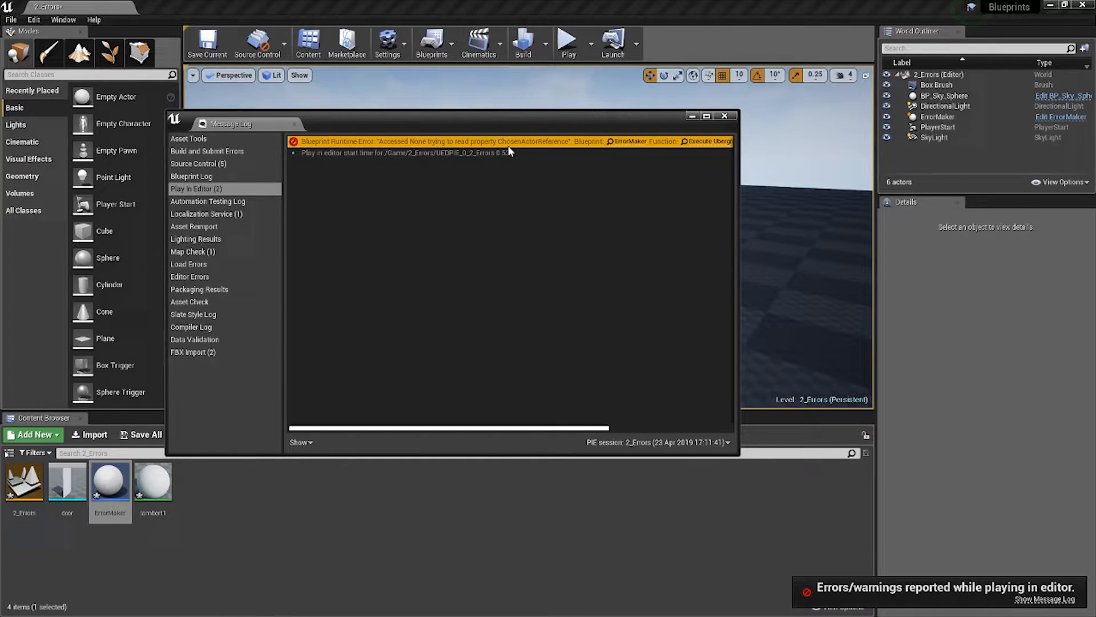
pyautogui.moveTo(555, 152)
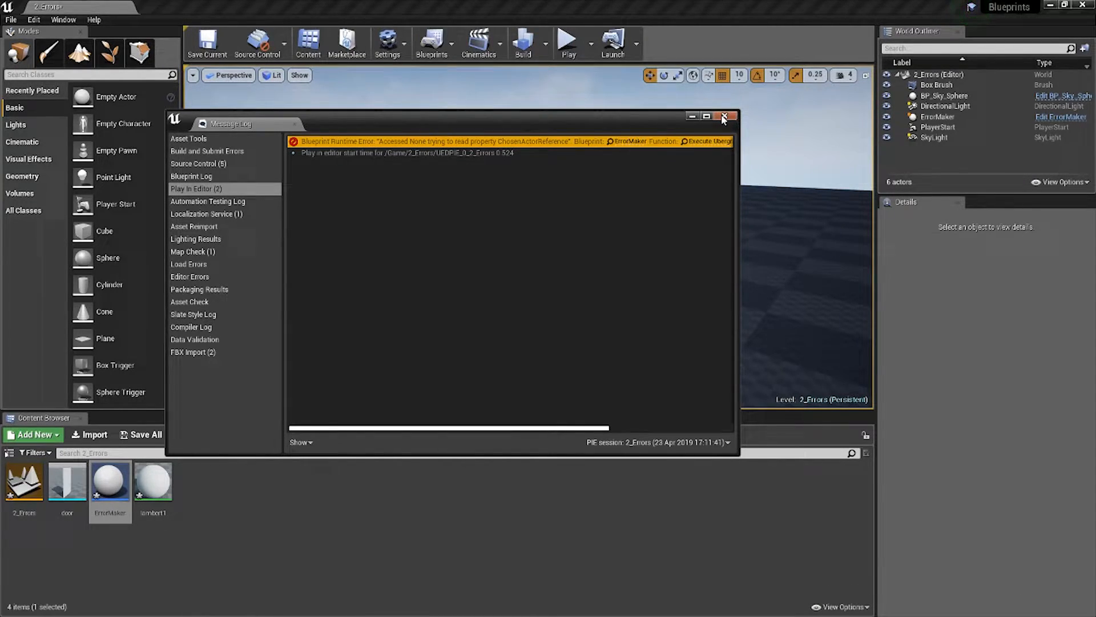
pyautogui.click(724, 117)
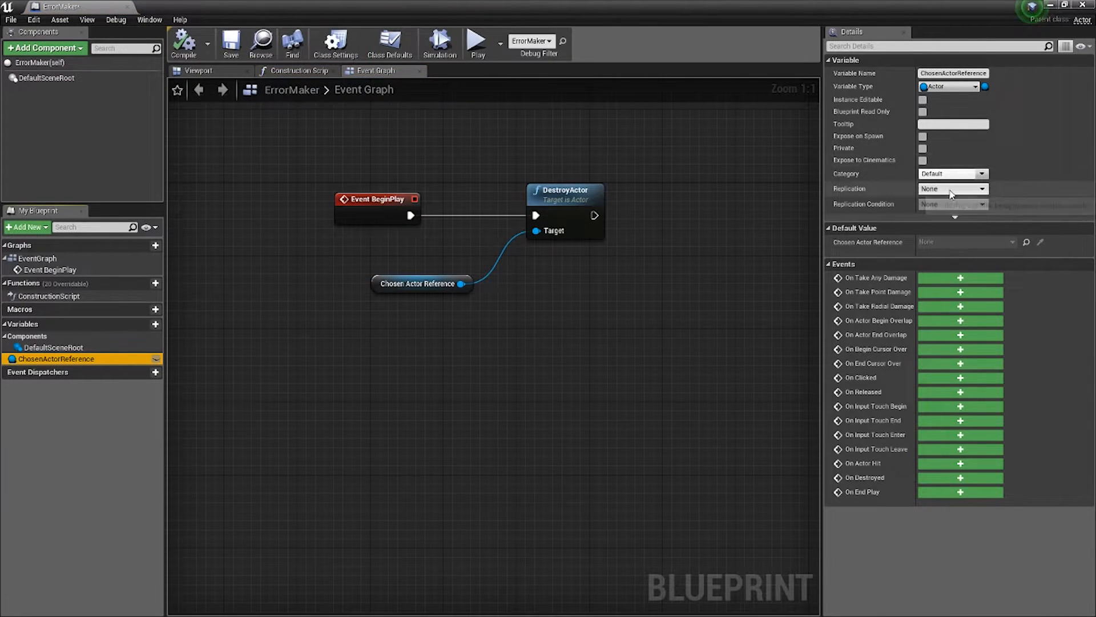
pyautogui.click(923, 99)
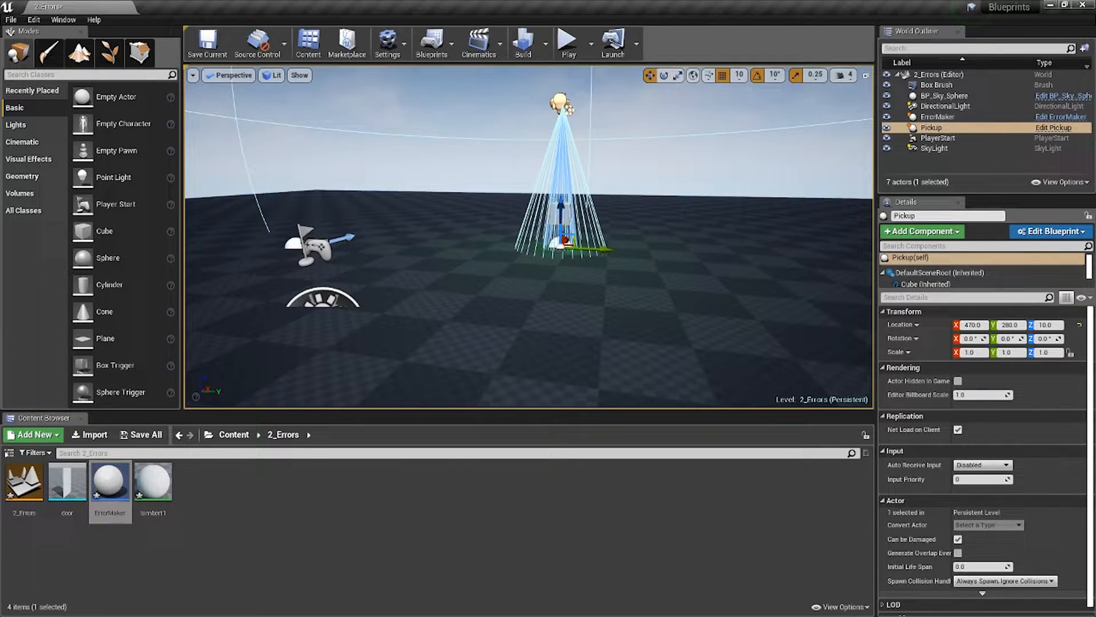
# Step: Set ErrorMaker's Chosen Actor Reference to the Pickup and test-play the level
pyautogui.click(938, 116)
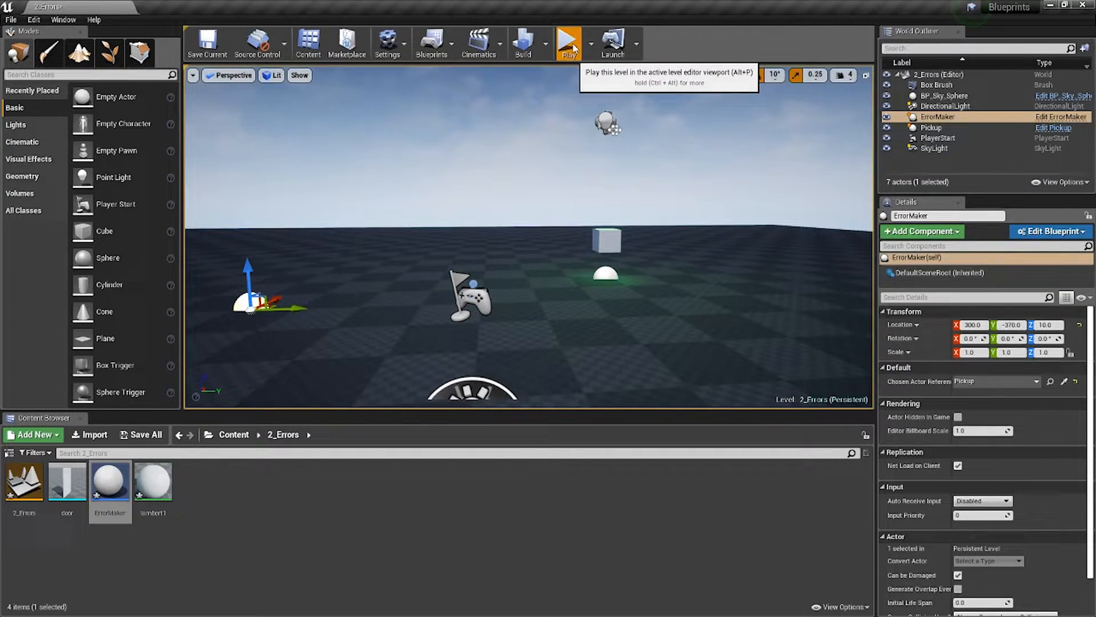
pyautogui.click(569, 42)
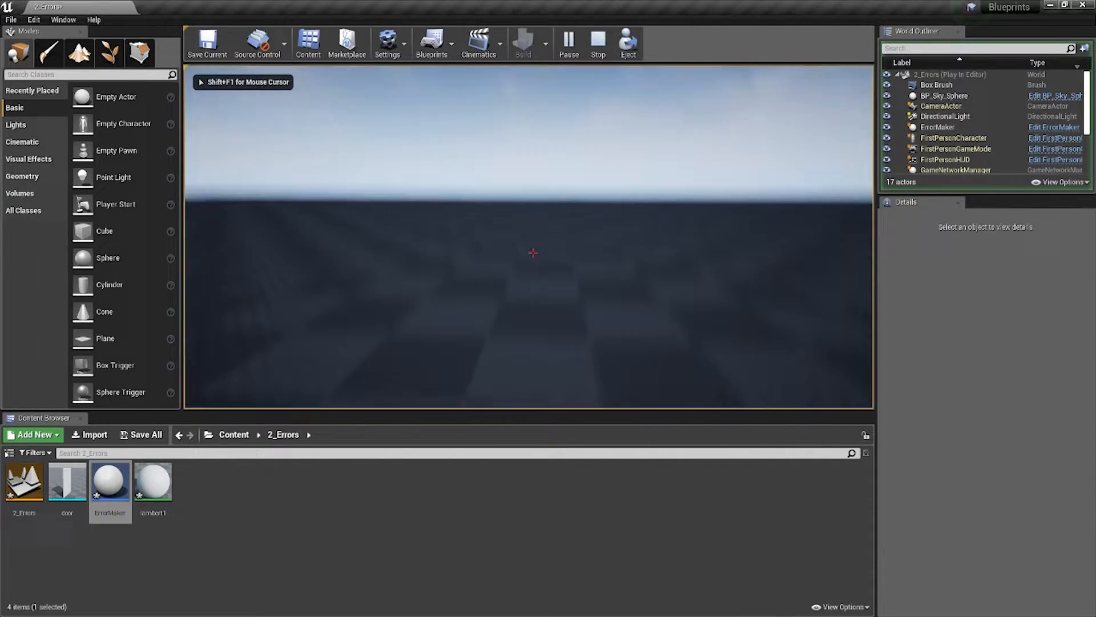
pyautogui.click(597, 44)
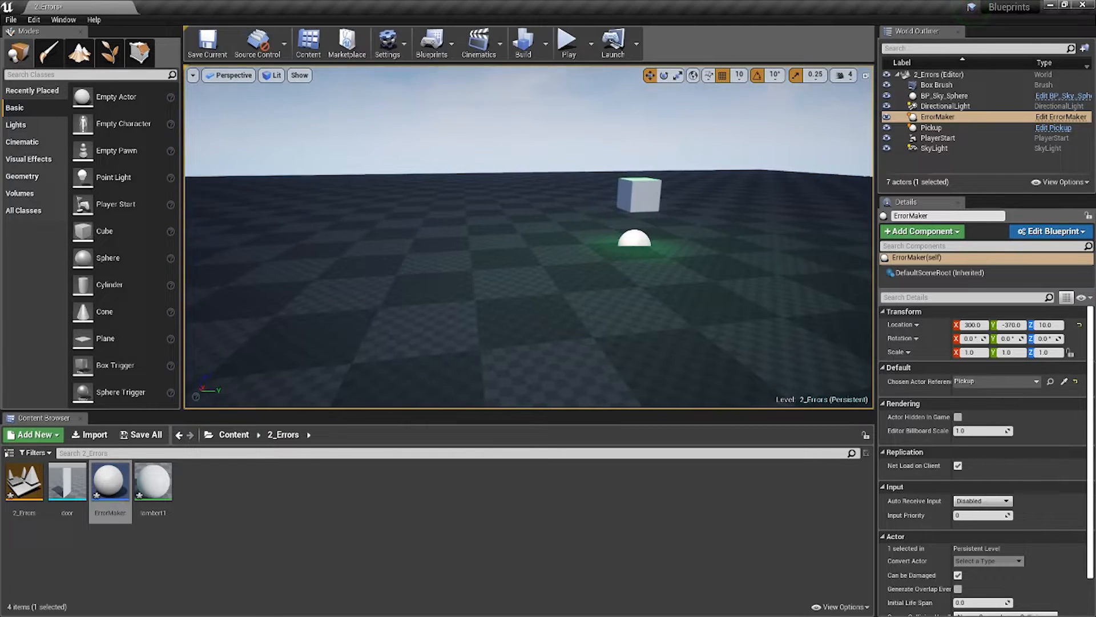
pyautogui.moveTo(567, 40)
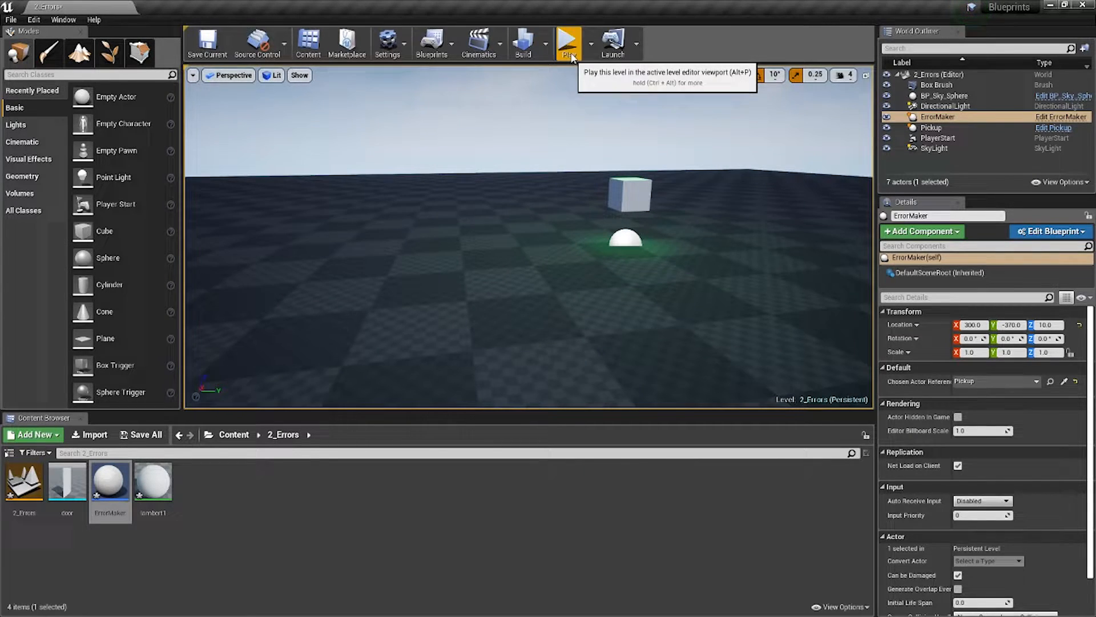
# Step: Run another test play, stop it and reselect ErrorMaker since the Accessed None error persists
pyautogui.click(568, 42)
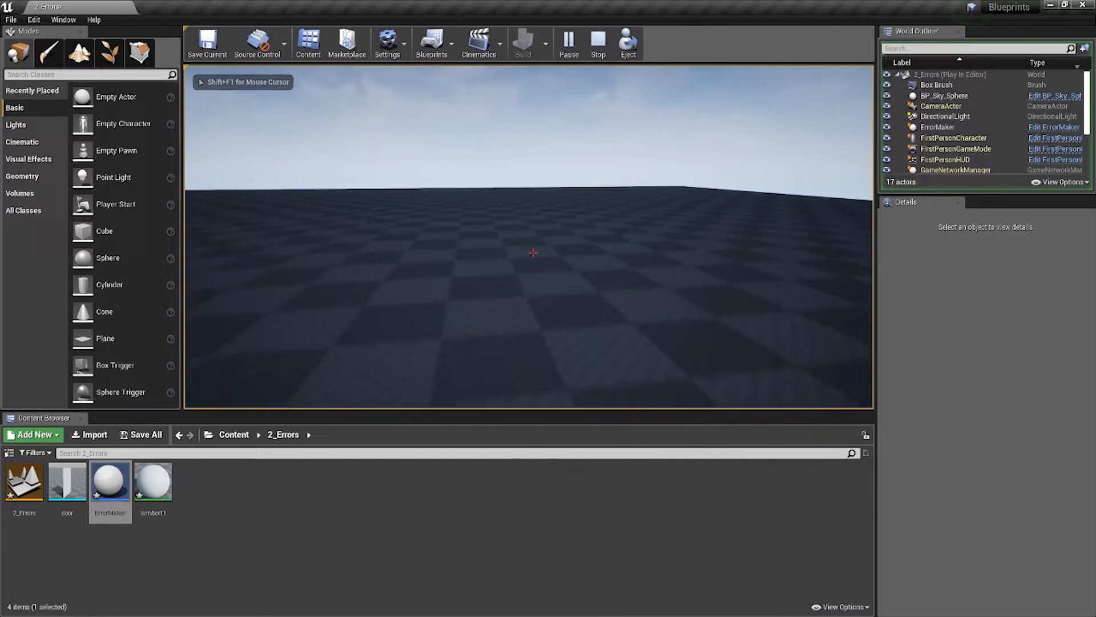
pyautogui.click(597, 43)
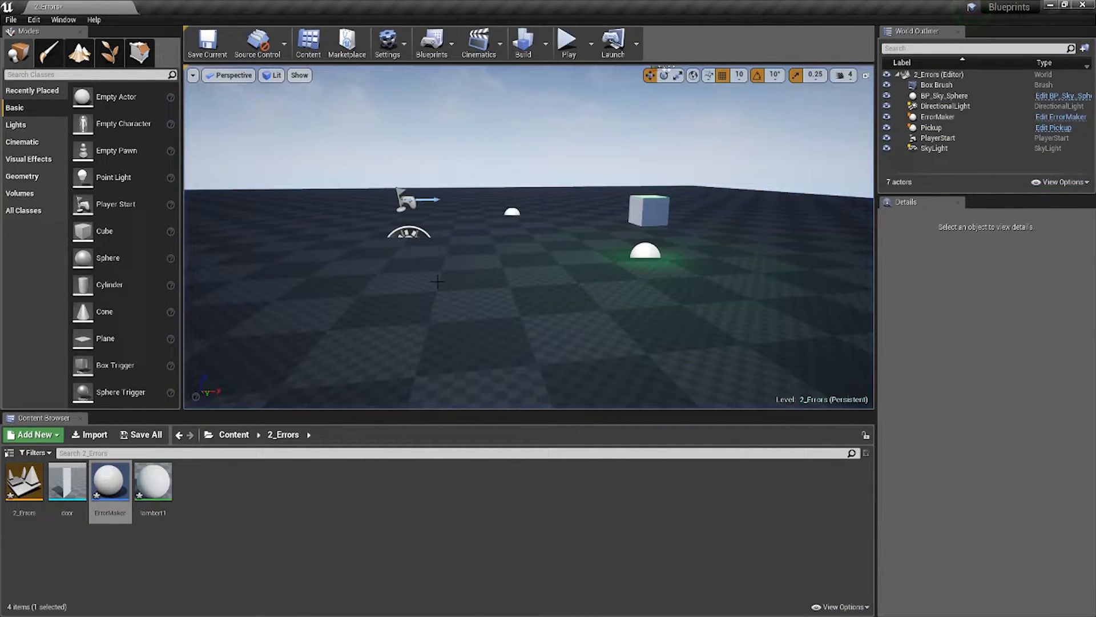
pyautogui.moveTo(110, 480)
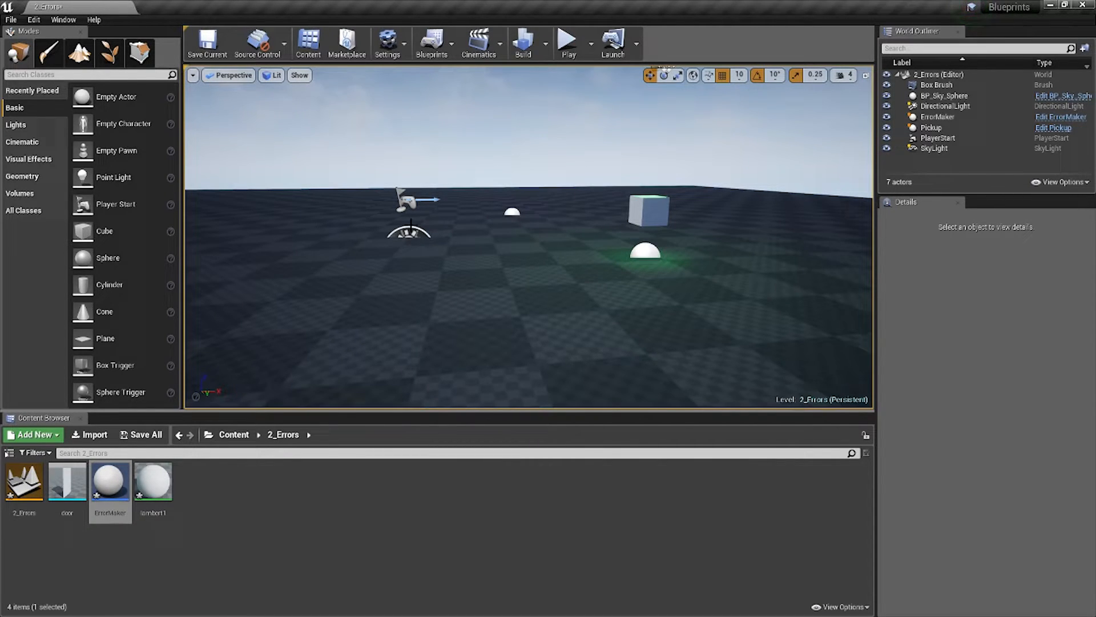
pyautogui.click(939, 116)
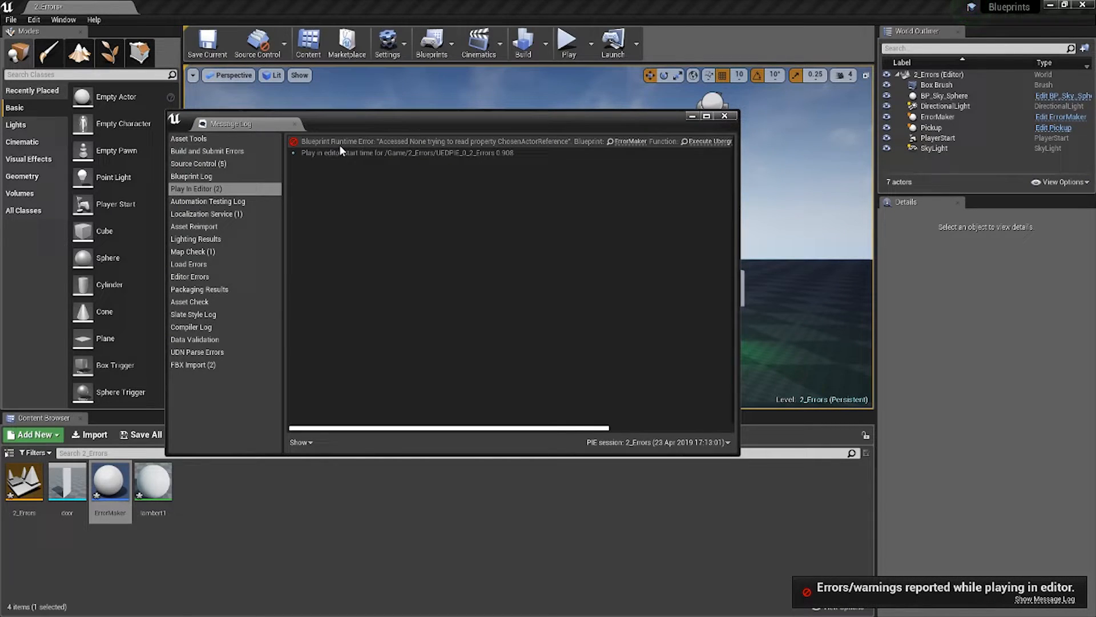
pyautogui.moveTo(441, 148)
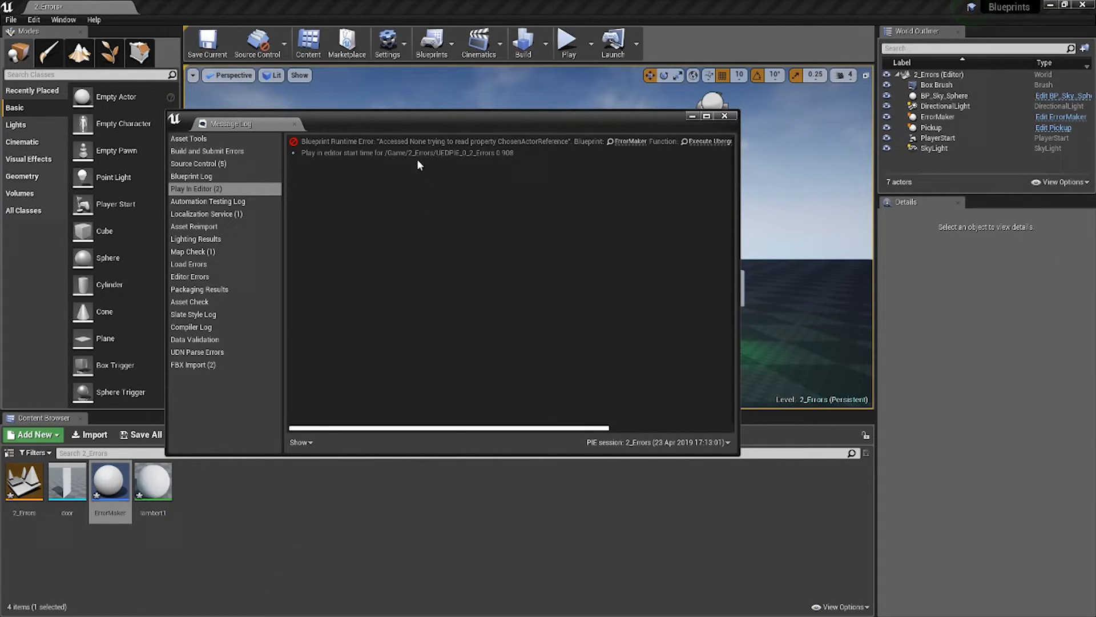
pyautogui.moveTo(506, 261)
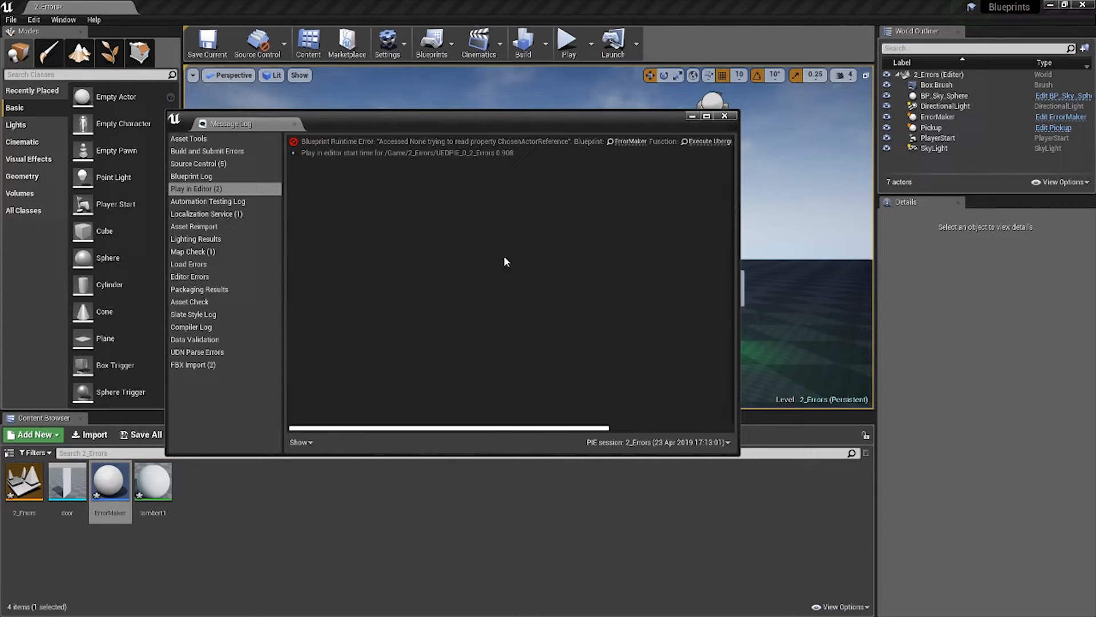
# Step: Scroll the Accessed None error line to reveal the ErrorMaker, EventGraph and DestroyActor links
pyautogui.moveTo(448, 426); pyautogui.dragTo(646, 426)
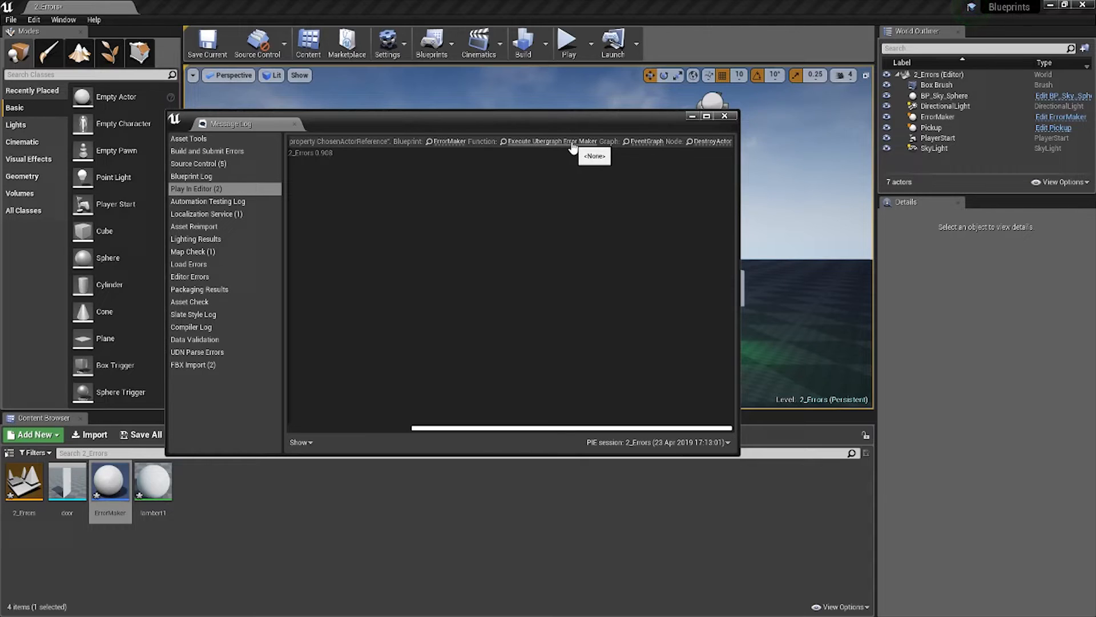
pyautogui.moveTo(586, 150)
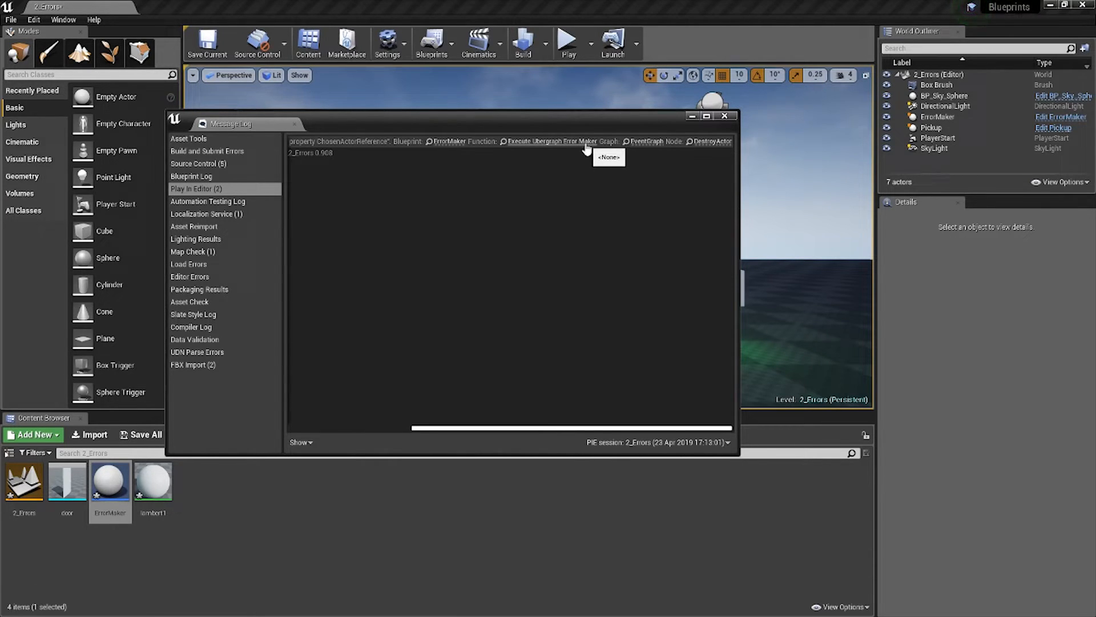
pyautogui.moveTo(577, 155)
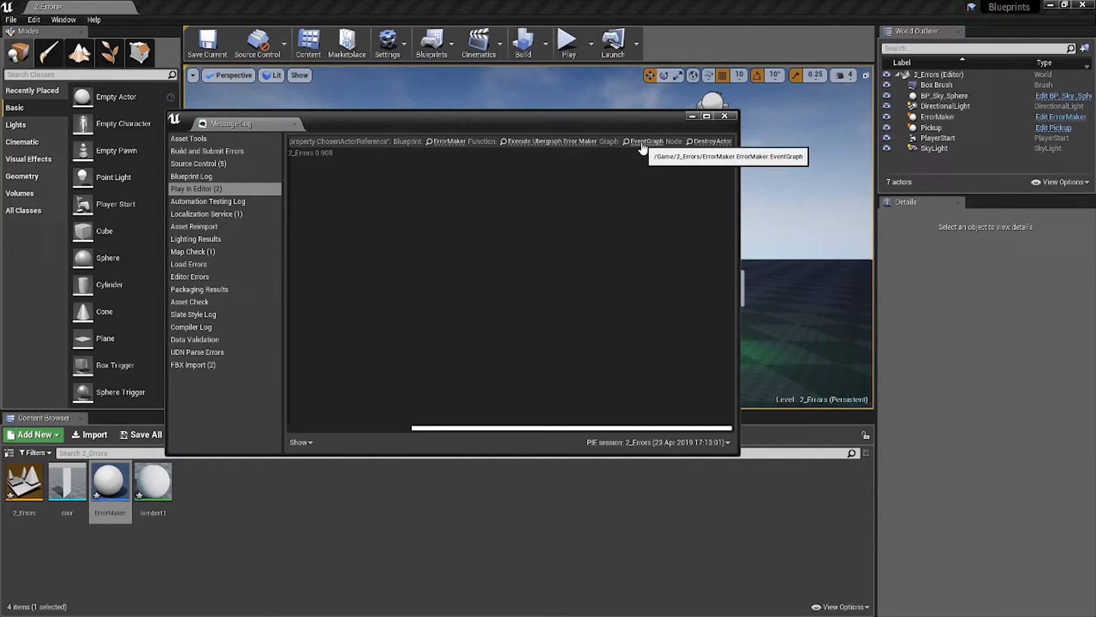
pyautogui.moveTo(701, 147)
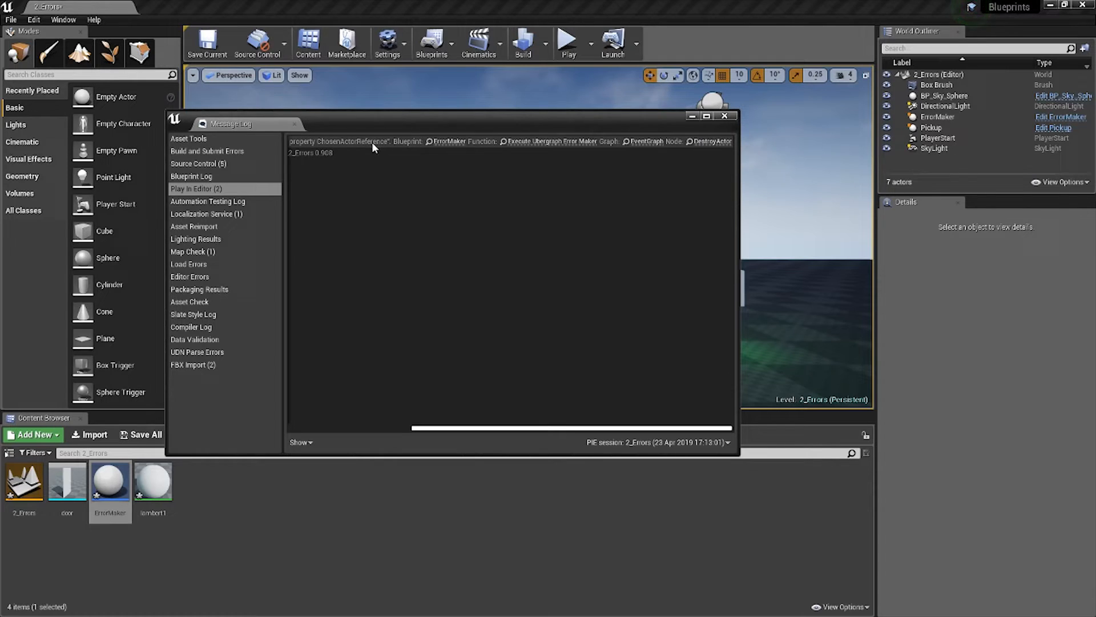
pyautogui.moveTo(423, 144)
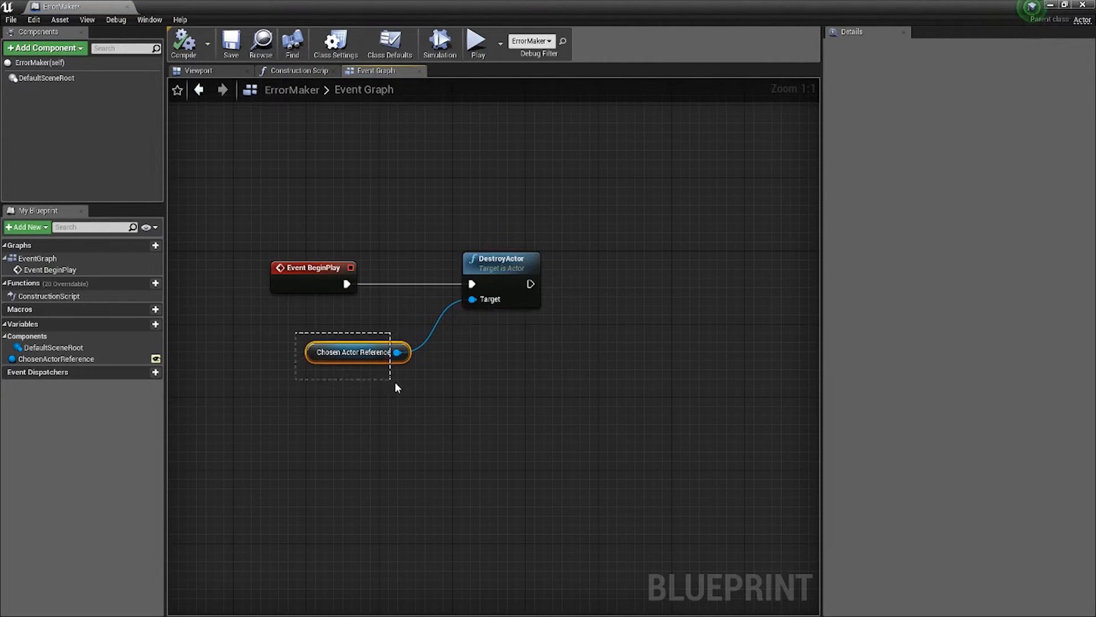
pyautogui.click(354, 352)
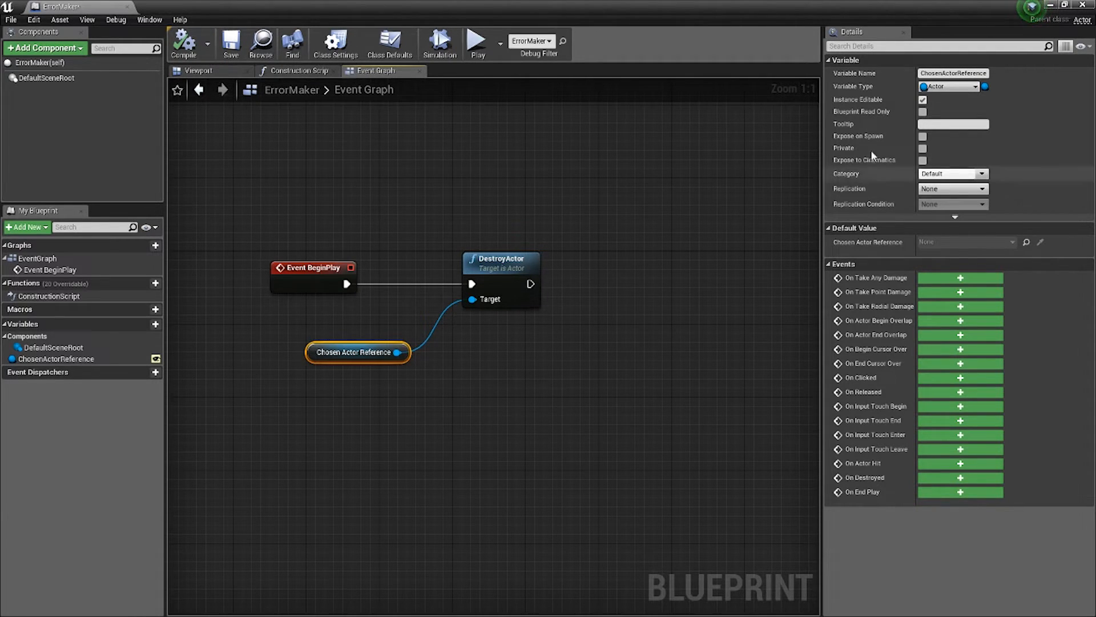
pyautogui.click(476, 43)
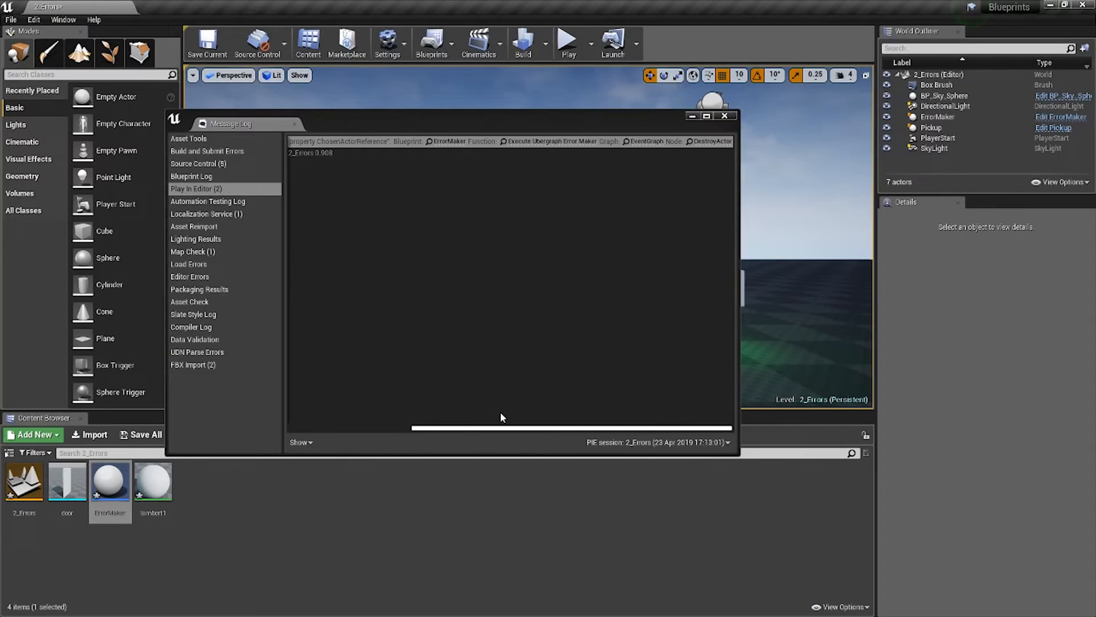